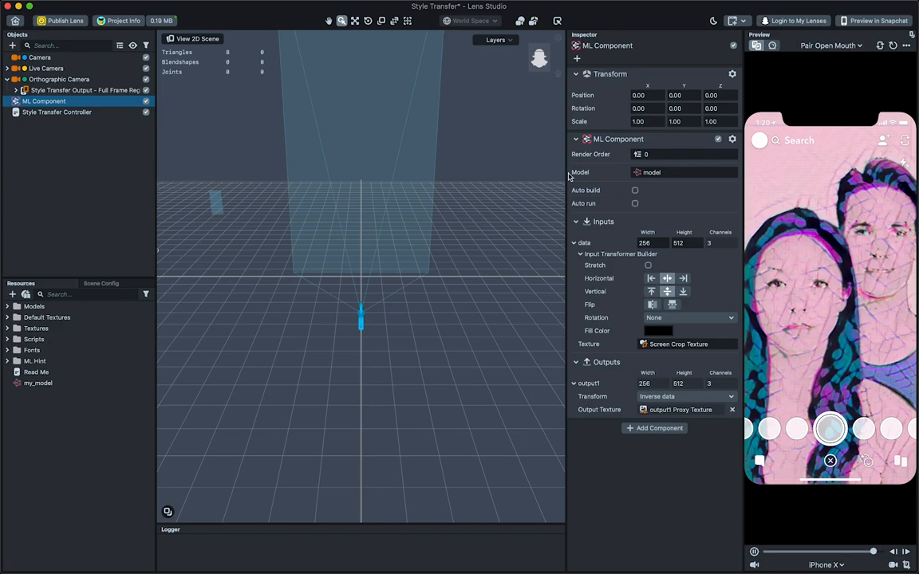
Assign the custom my_model network as the ML Component's model
left_click(651, 172)
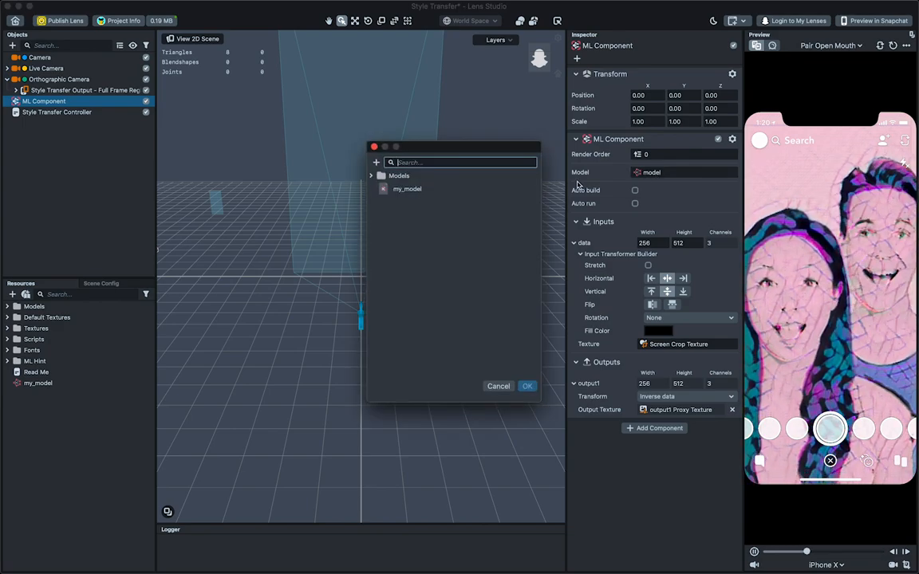
left_click(527, 386)
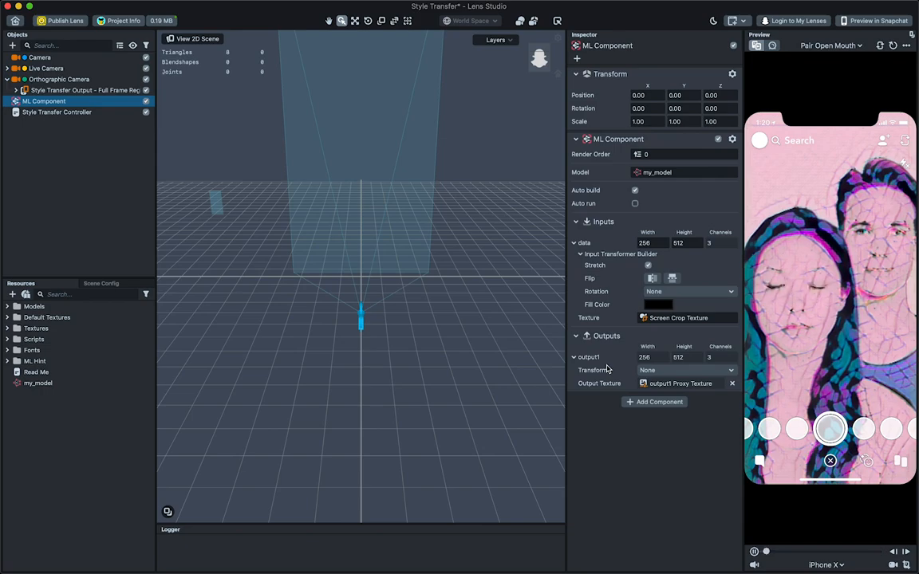
left_click(57, 111)
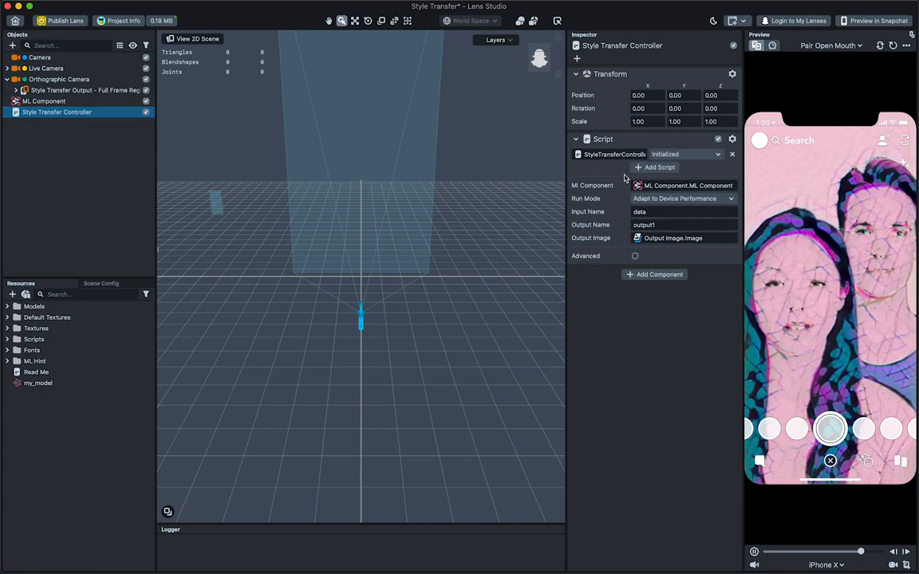
Check the controller's ML Component, input and output names, keeping Run Mode at Adapt to Device Performance
left_click(683, 210)
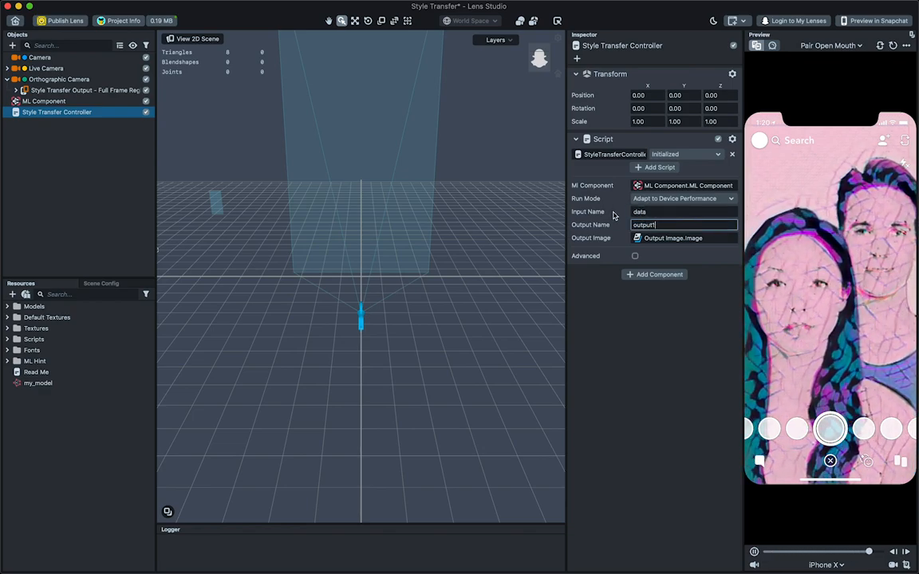
left_click(683, 198)
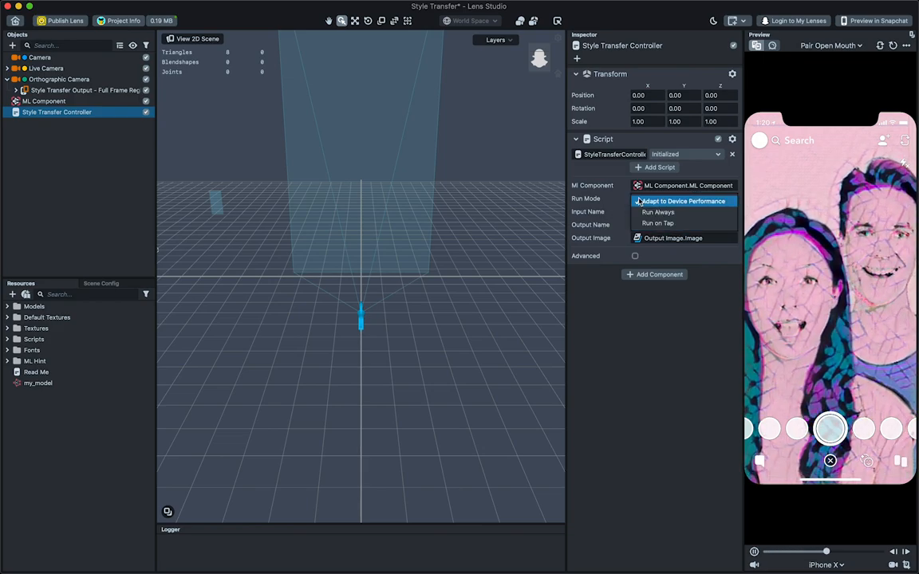
left_click(679, 201)
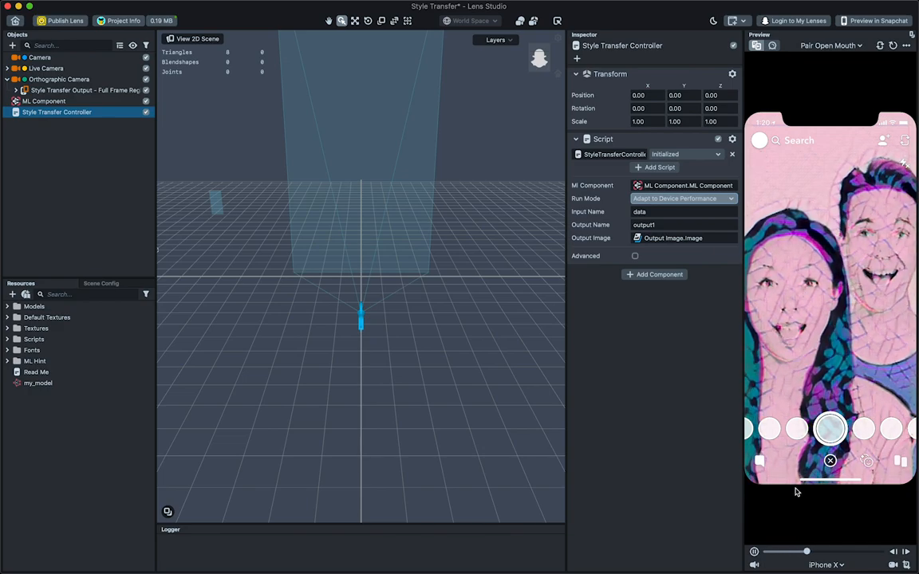
left_click(824, 565)
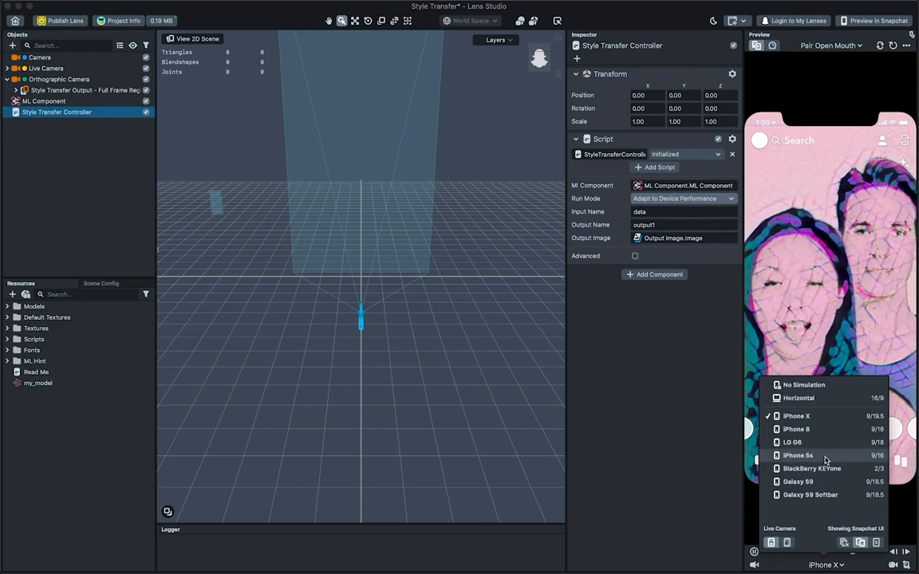
left_click(798, 455)
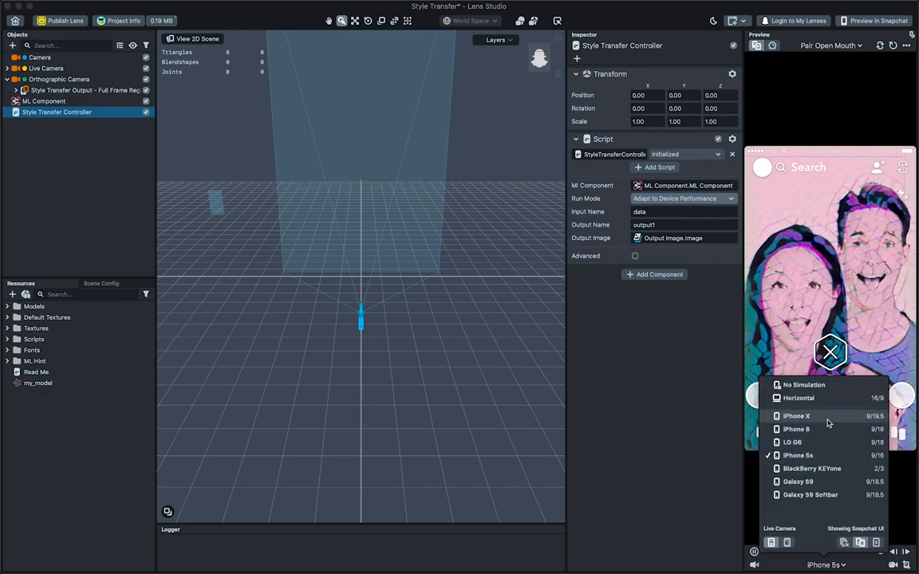
left_click(796, 415)
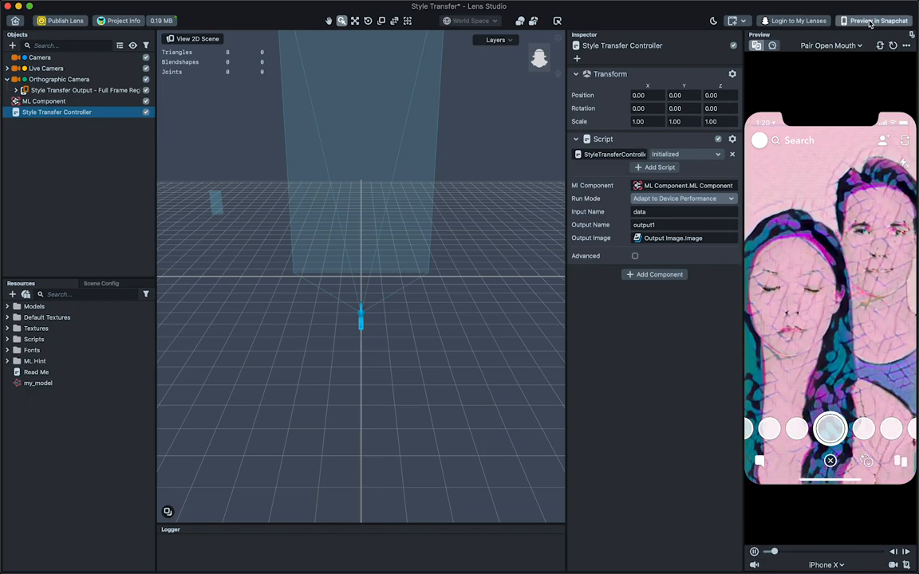
Pair with Snapchat via Preview in Snapchat and send the lens until it reports Lens Sent
left_click(876, 21)
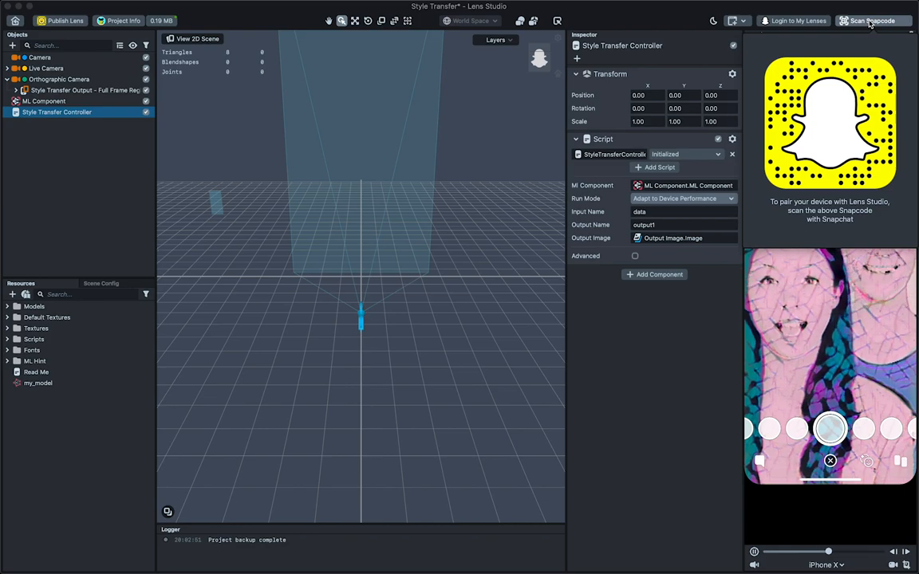
left_click(870, 20)
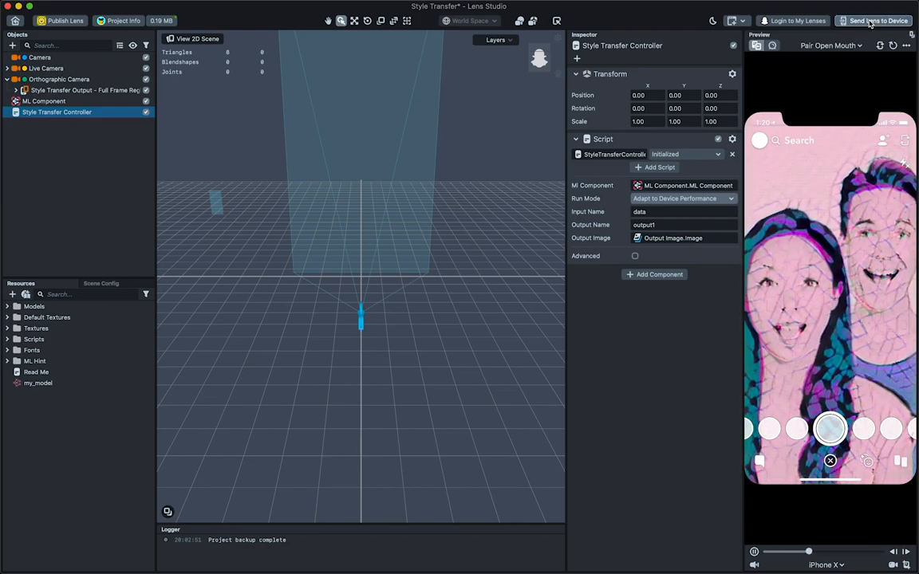
left_click(878, 21)
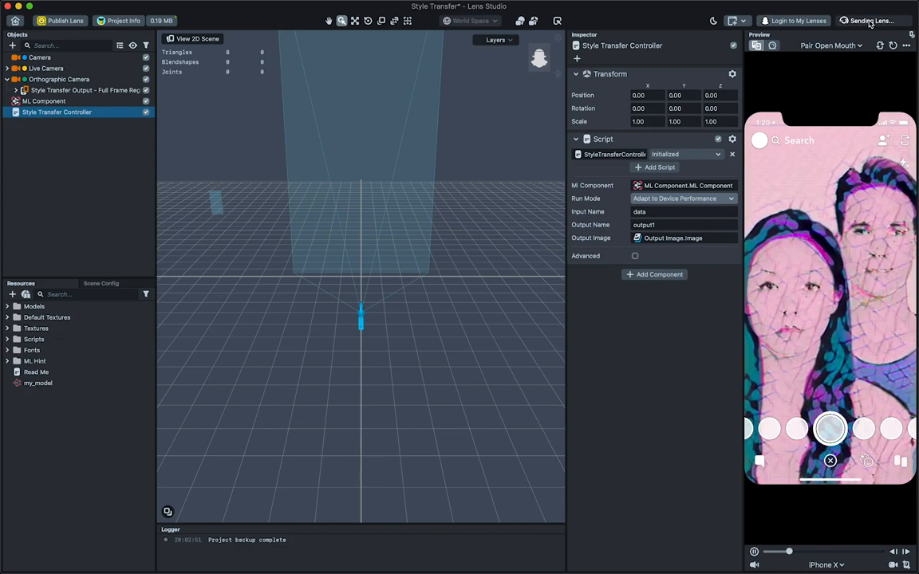
left_click(870, 20)
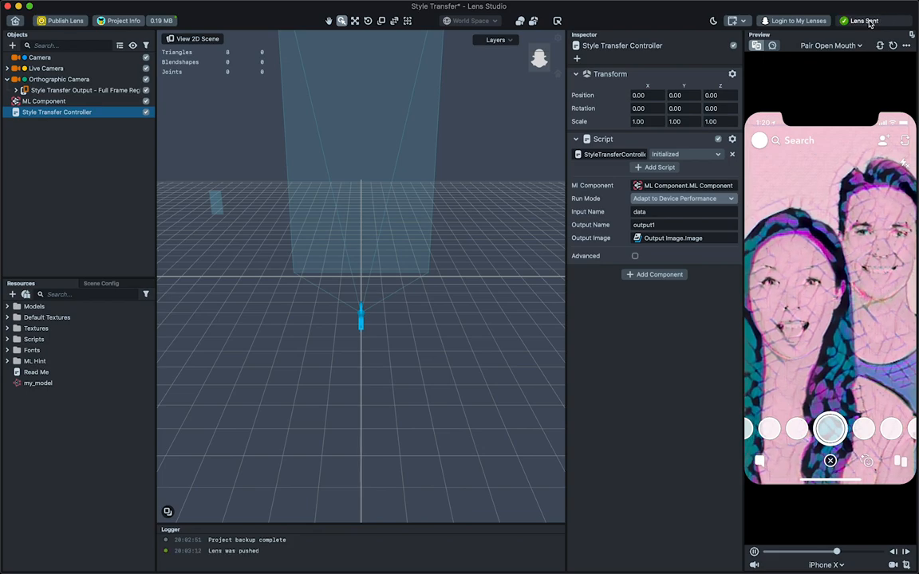
left_click(874, 21)
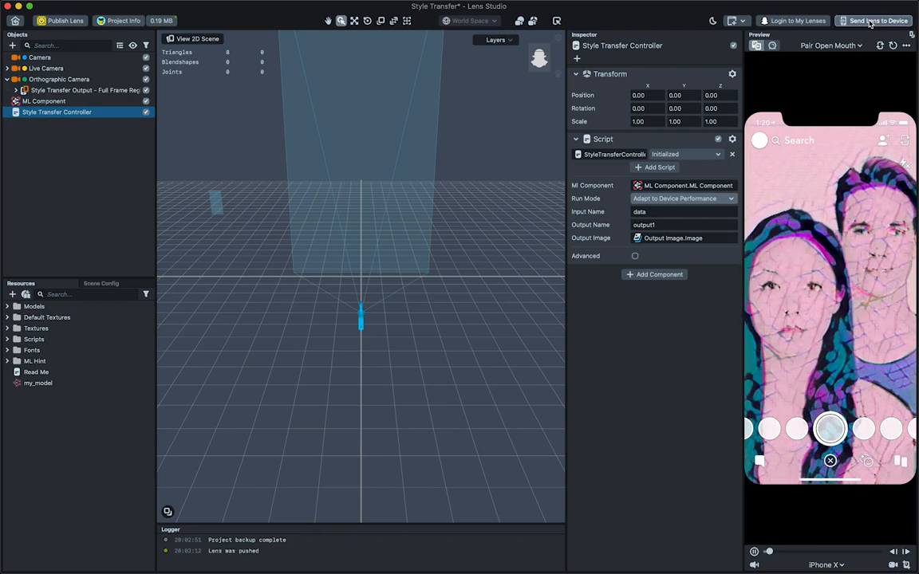